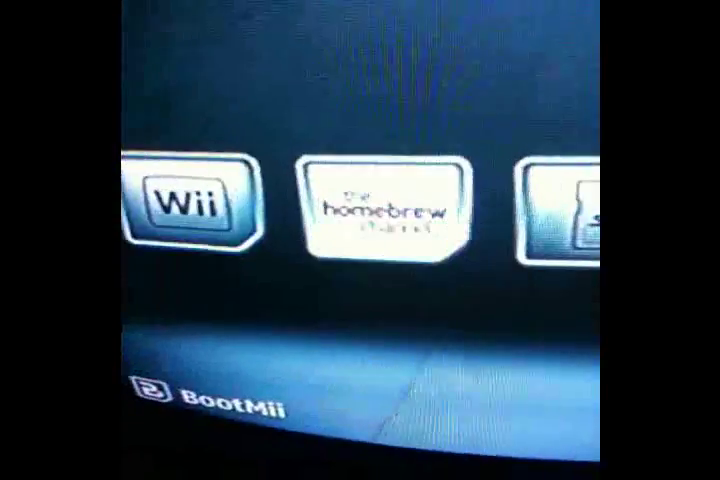
# Step: Start the Homebrew Channel from its tile in the Wii channel menu
pyautogui.click(384, 210)
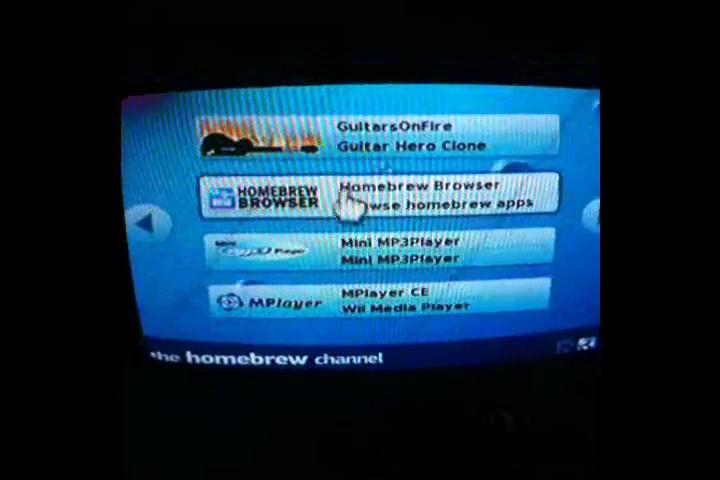
# Step: Select Homebrew Browser (v0.3.2 by teknecal) to show its info dialog, ready to load
pyautogui.click(390, 200)
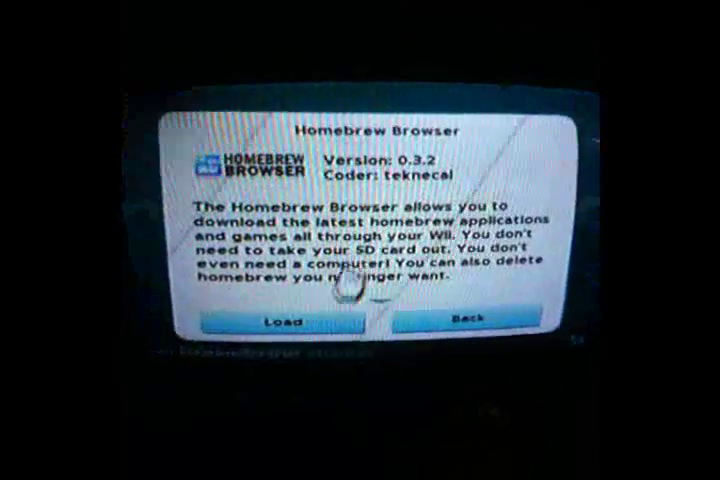